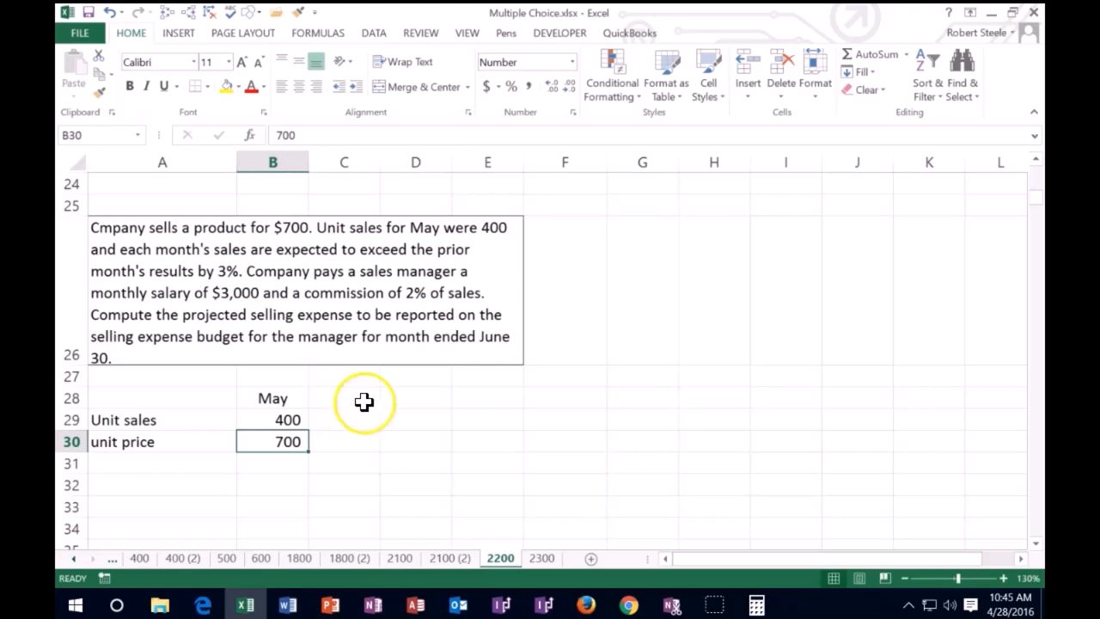
mouse_move(353, 393)
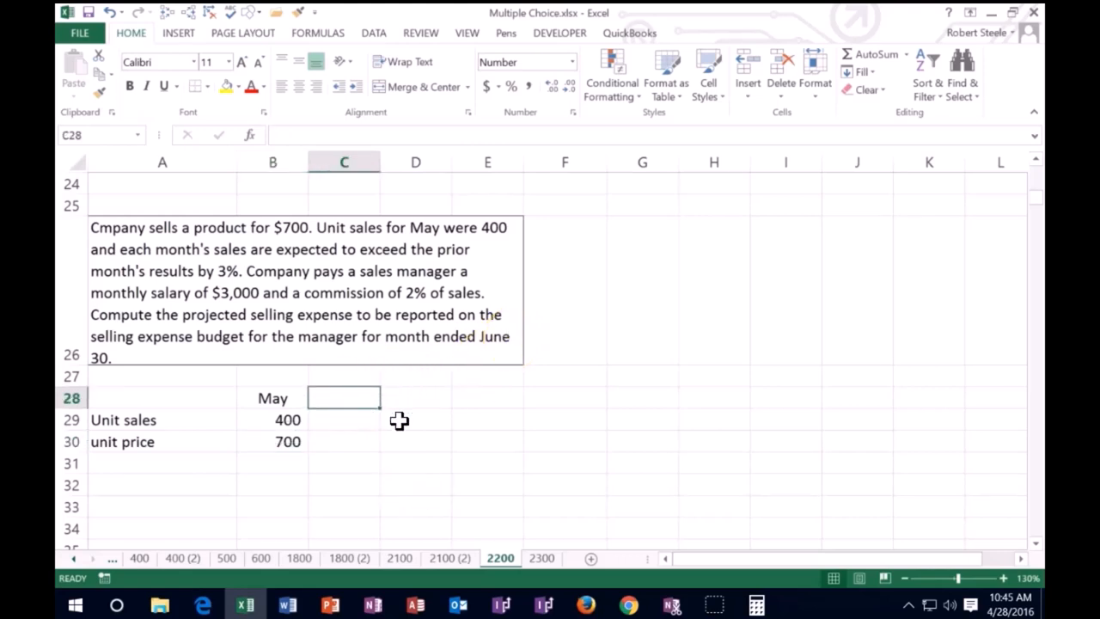
Add a centred June heading in C28 beside the May column
type("June")
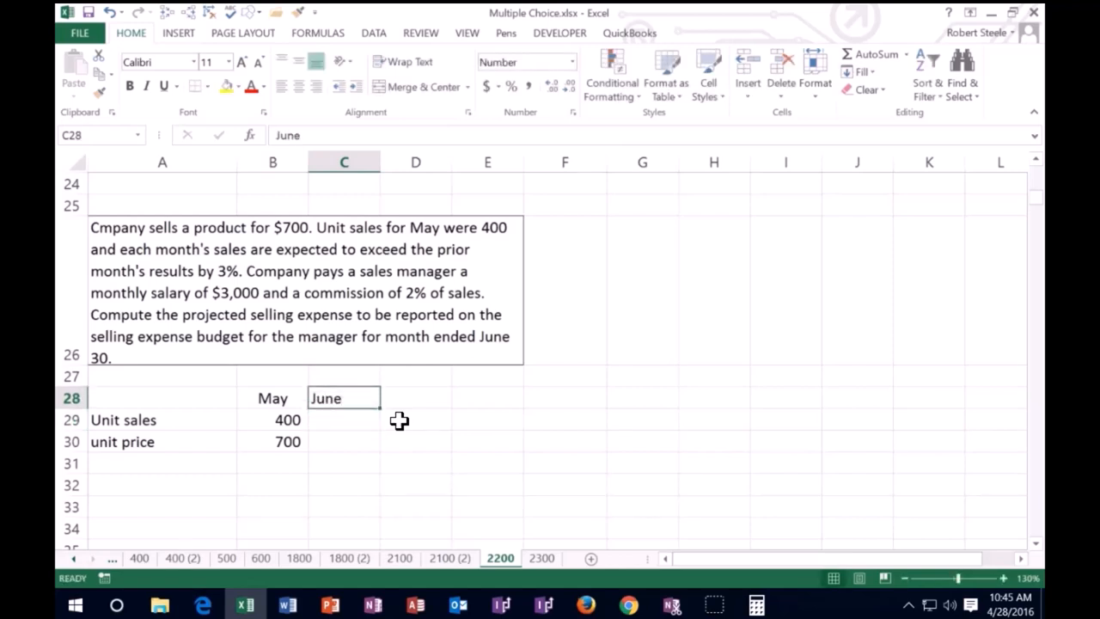
left_click(272, 398)
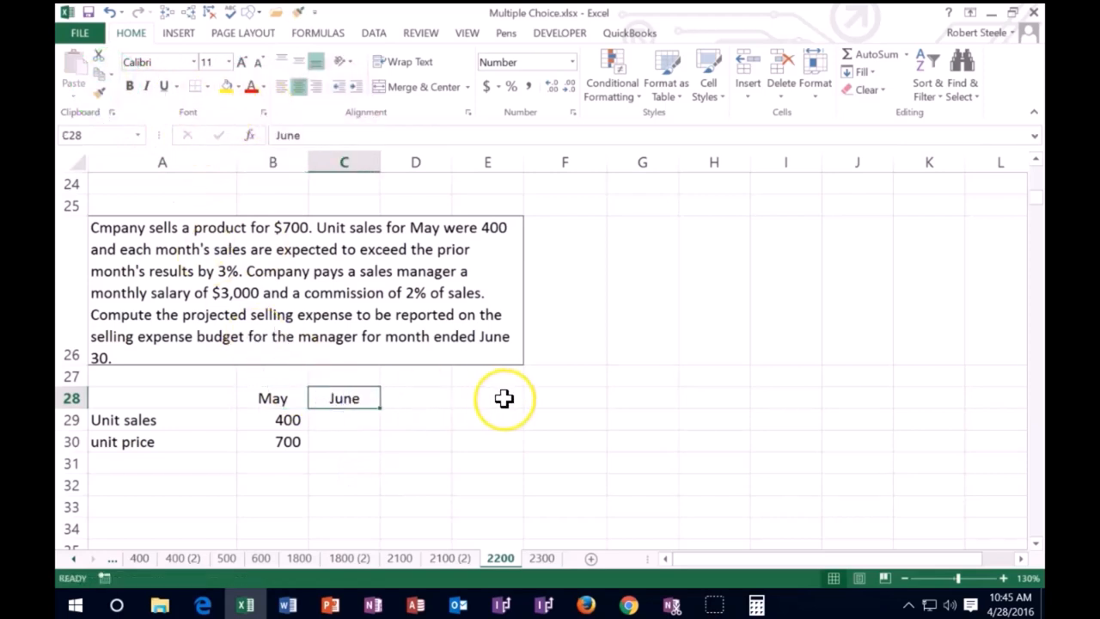
left_click(488, 398)
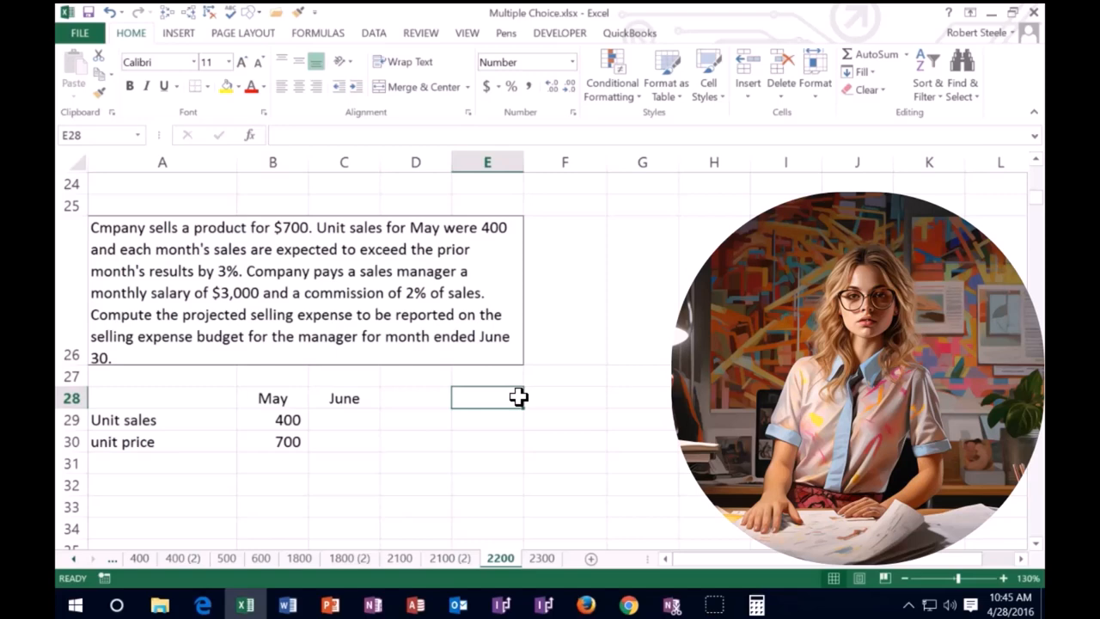
List May's 400 units and a 3% increase rate, then start the increase formula
type("May")
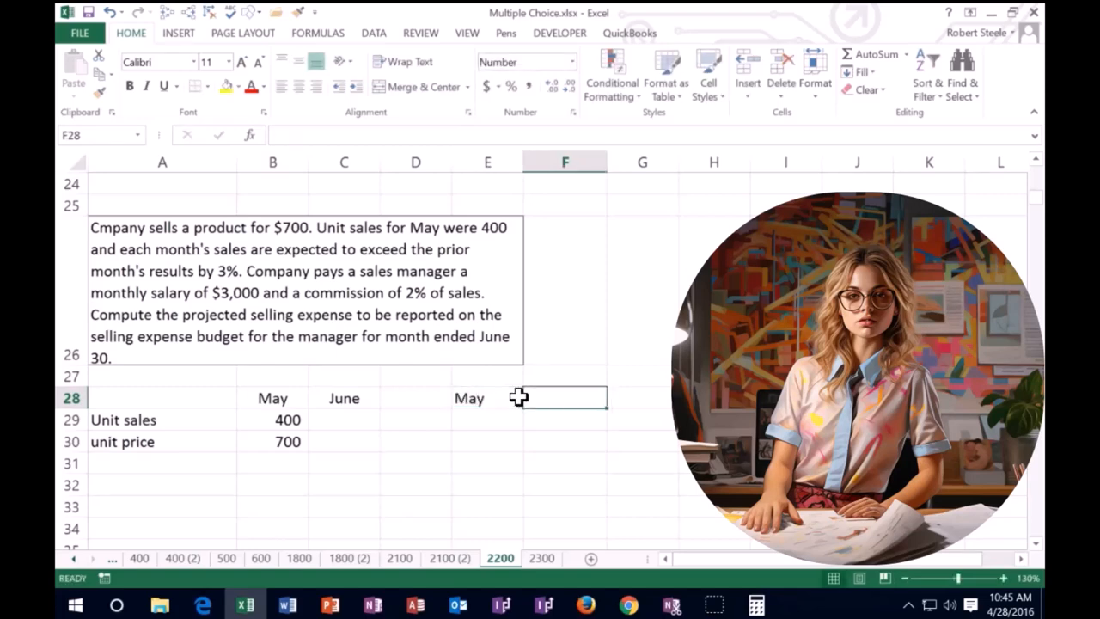
type("400")
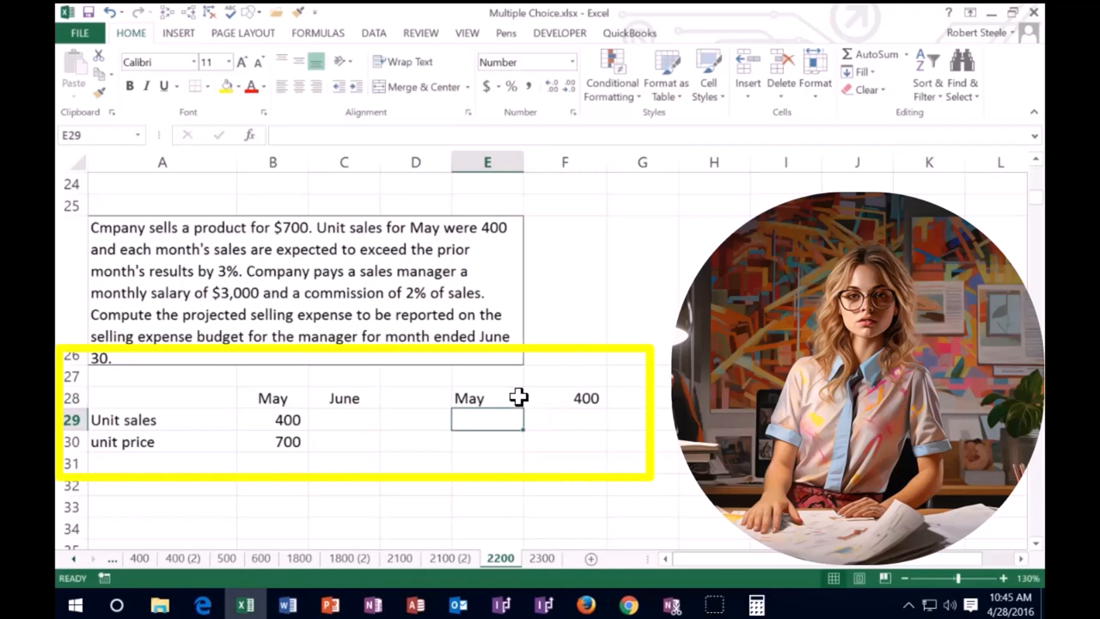
type("increase")
left_click(565, 420)
type("0.03")
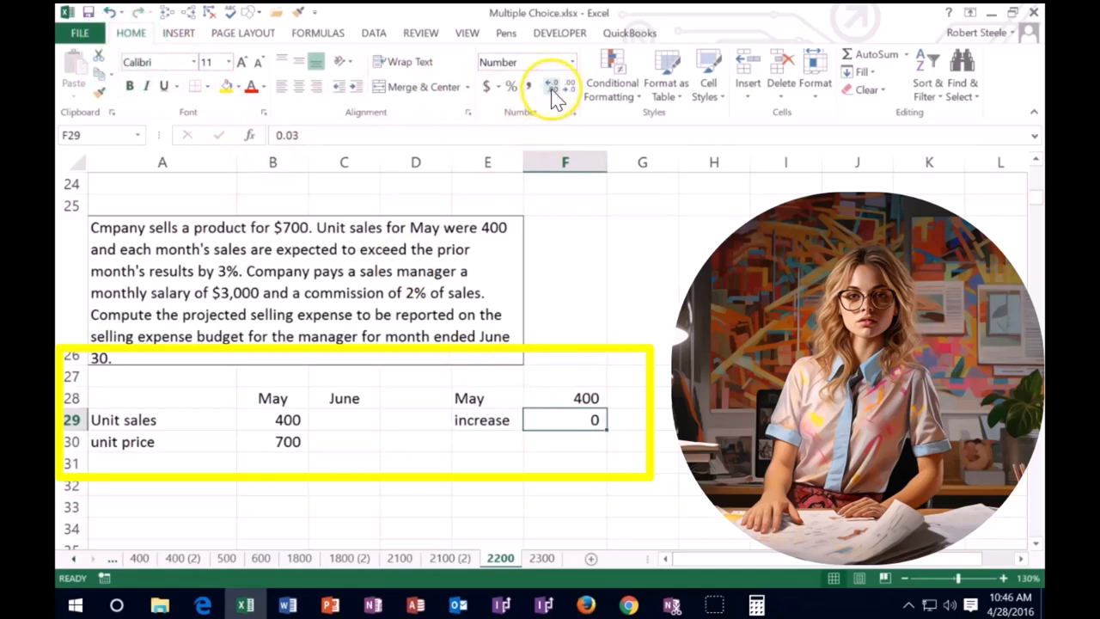
left_click(550, 85)
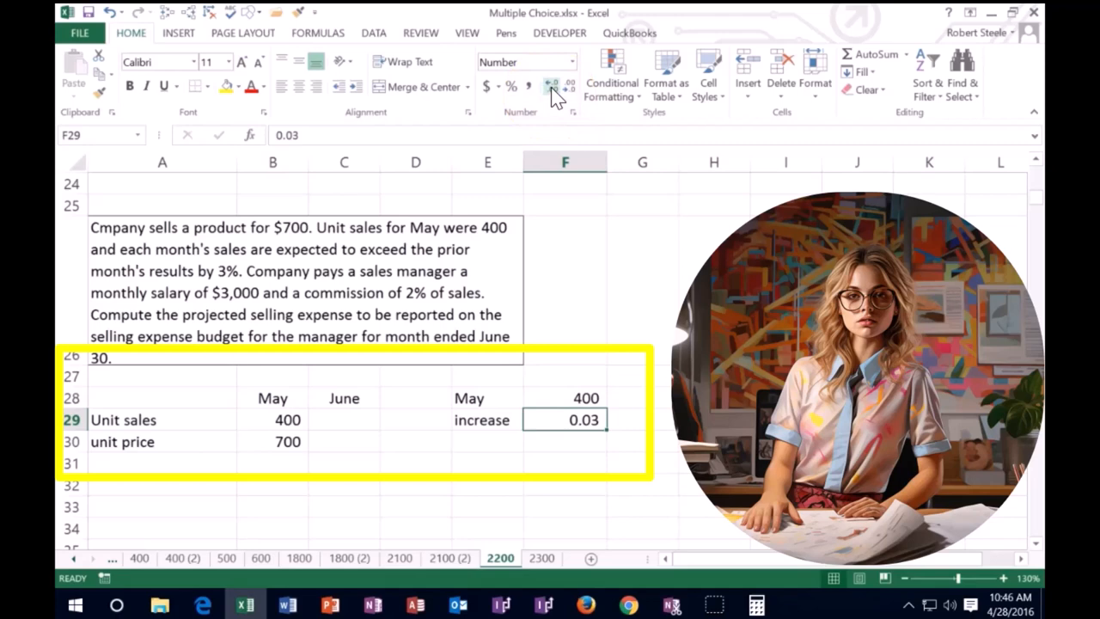
left_click(511, 85)
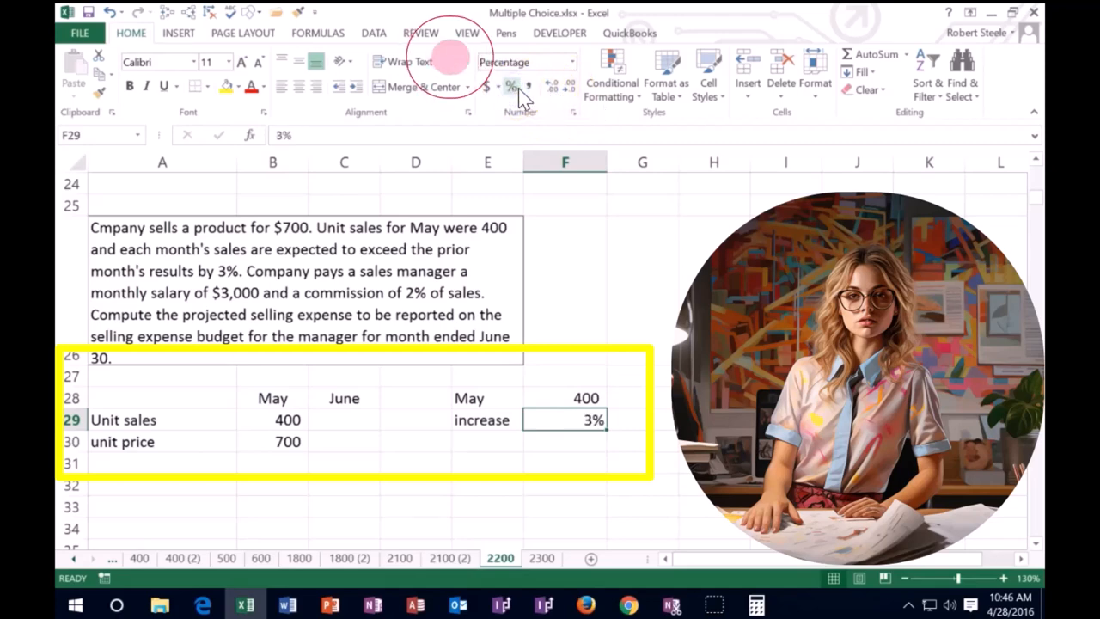
left_click(564, 441)
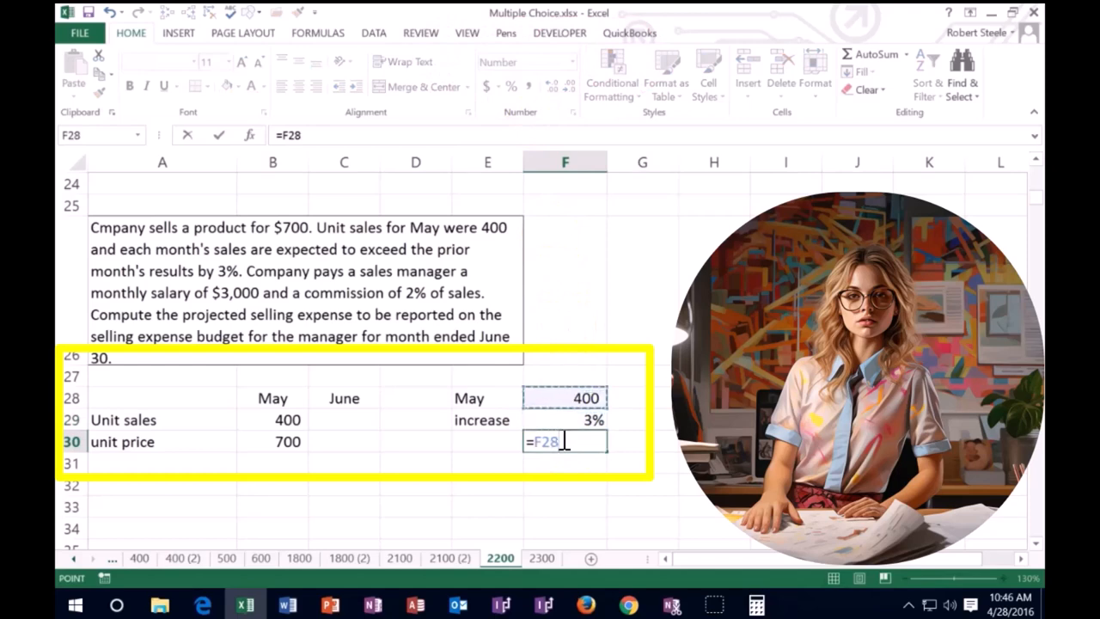
Compute the 12-unit increase as =F28*F29, relabel the rate 'Increase %', and underline 3%
left_click(566, 421)
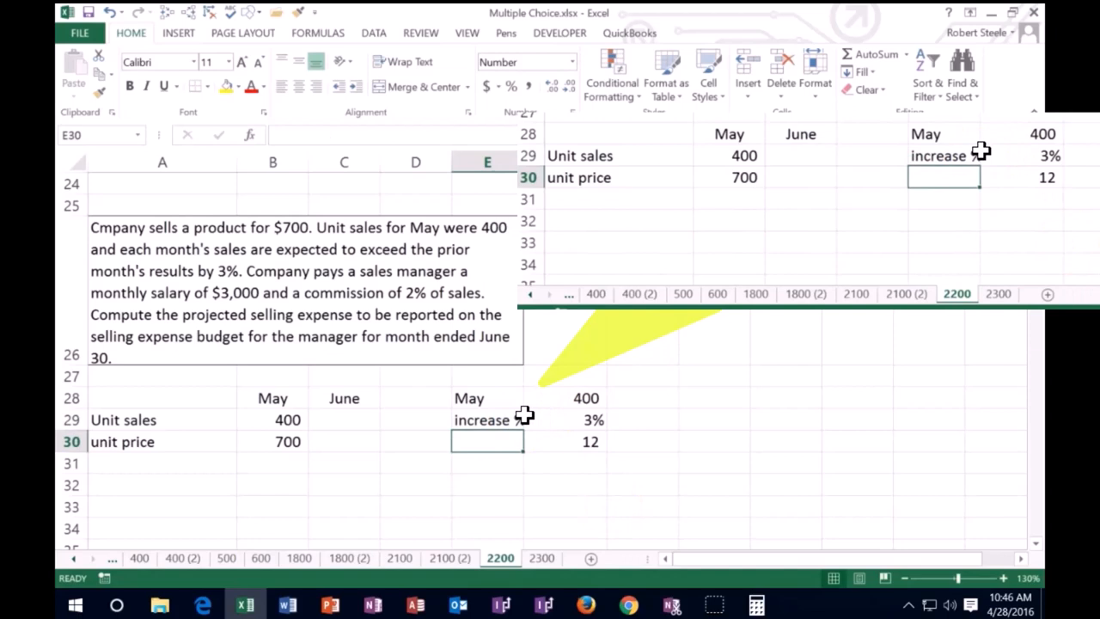
type("Increase %")
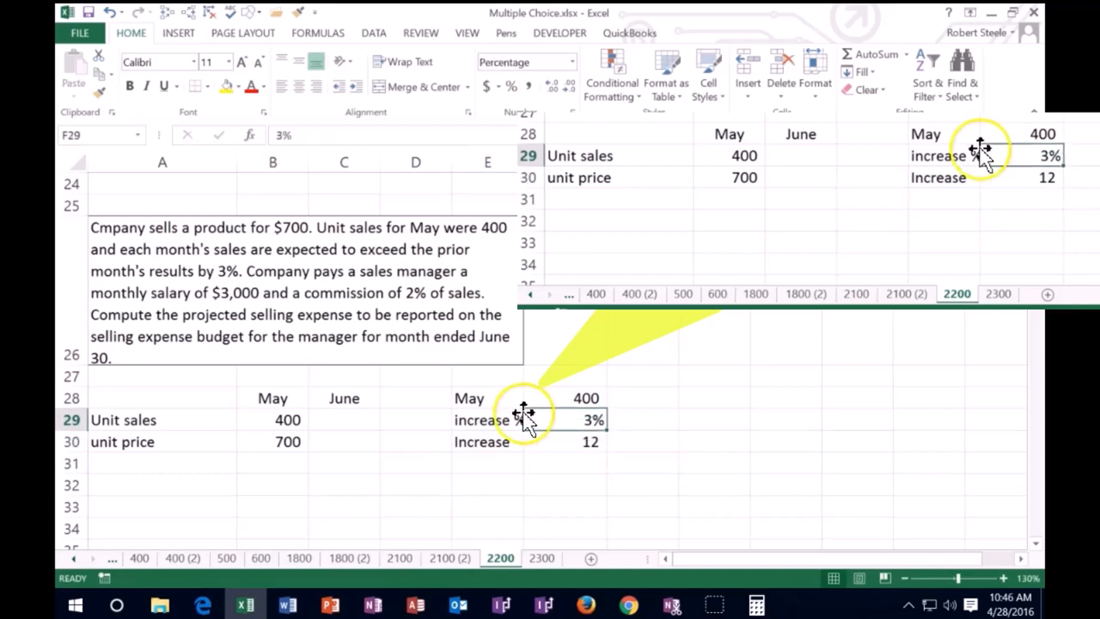
left_click(684, 435)
type("400")
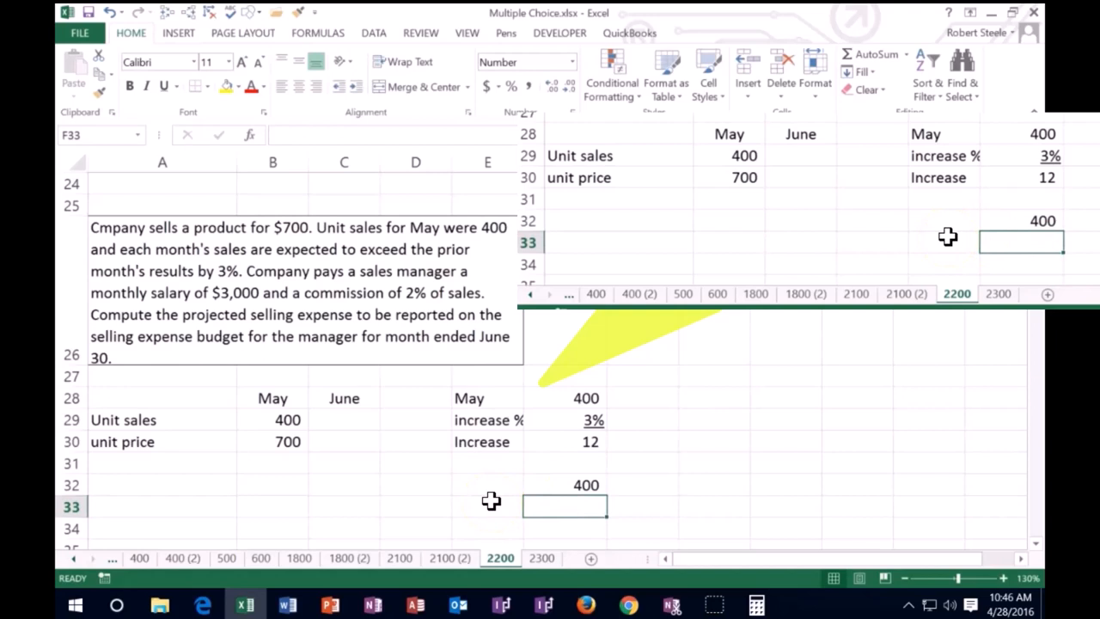
Enter a 103% growth factor under 400 and compute 412 with =F32*F33
type("1.03")
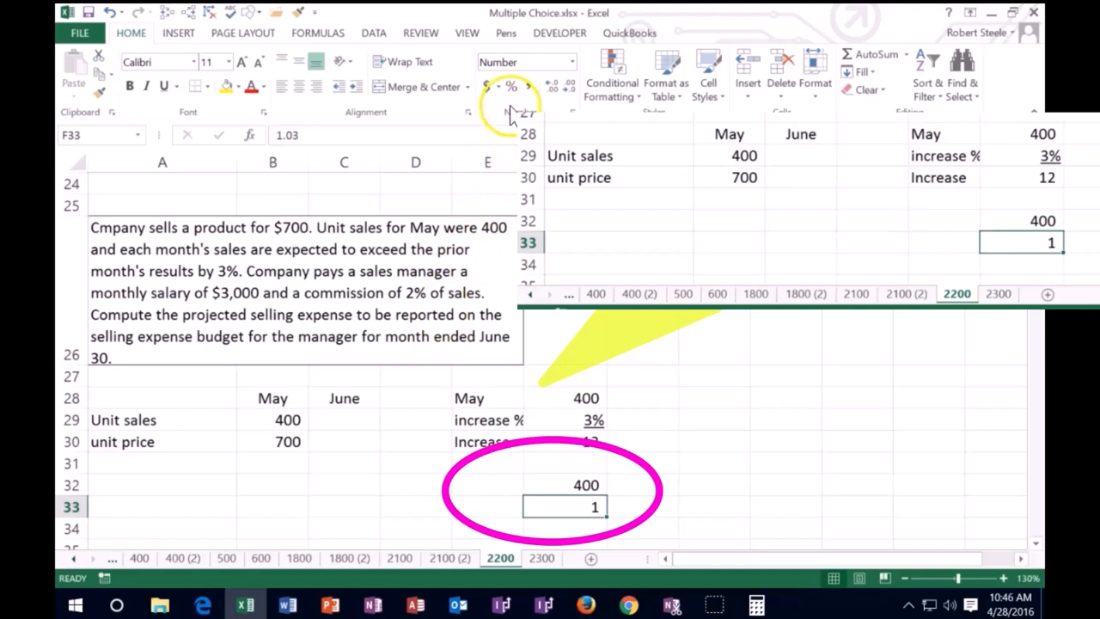
left_click(488, 86)
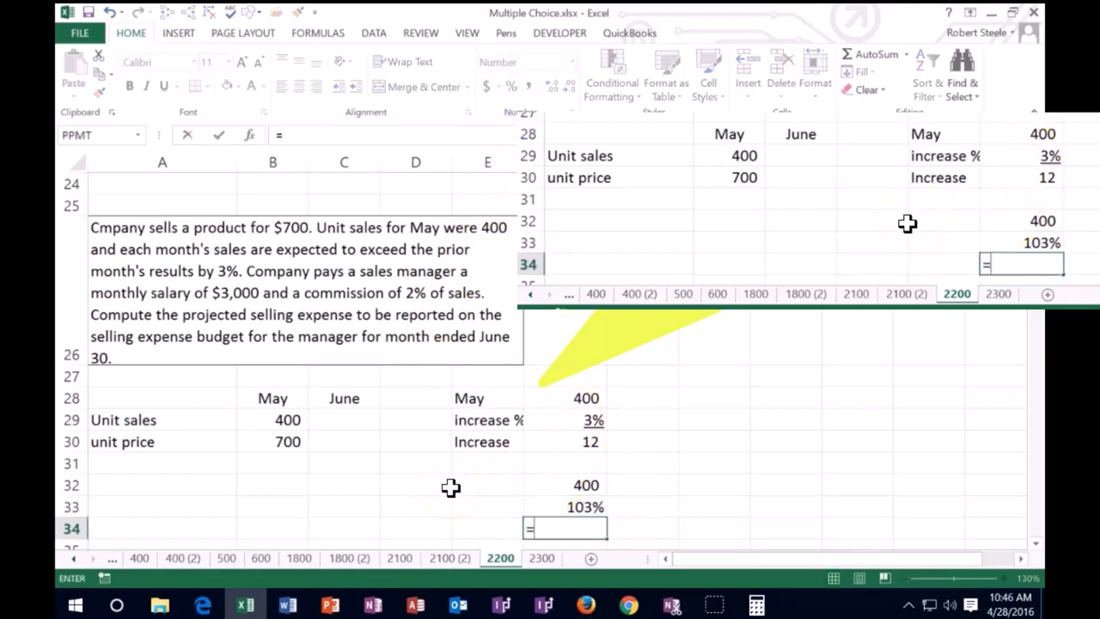
type("=F32*")
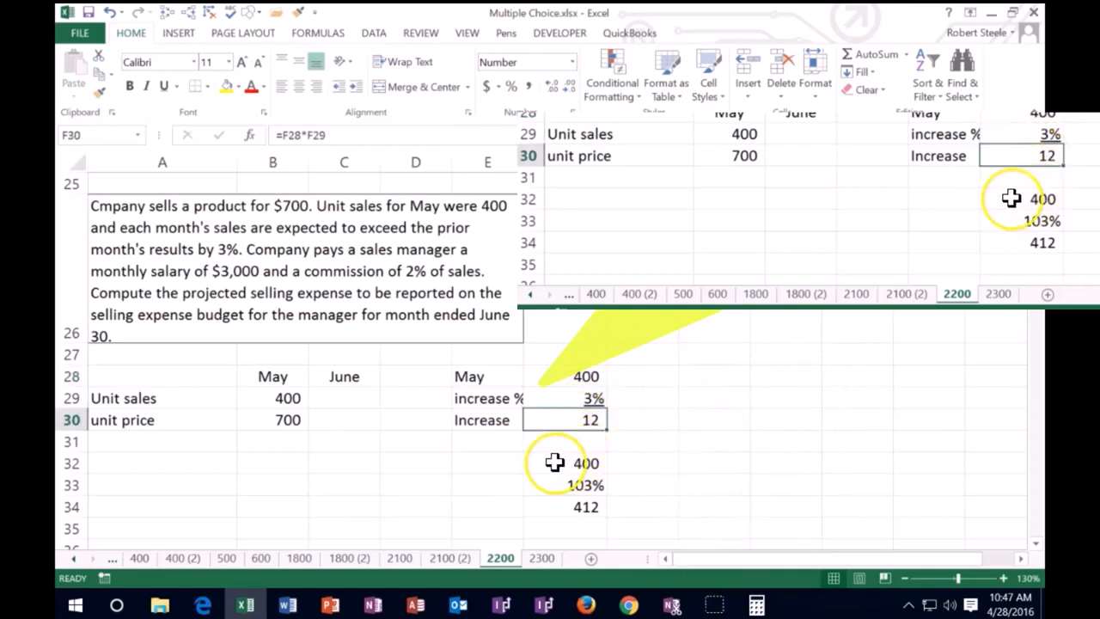
left_click(565, 462)
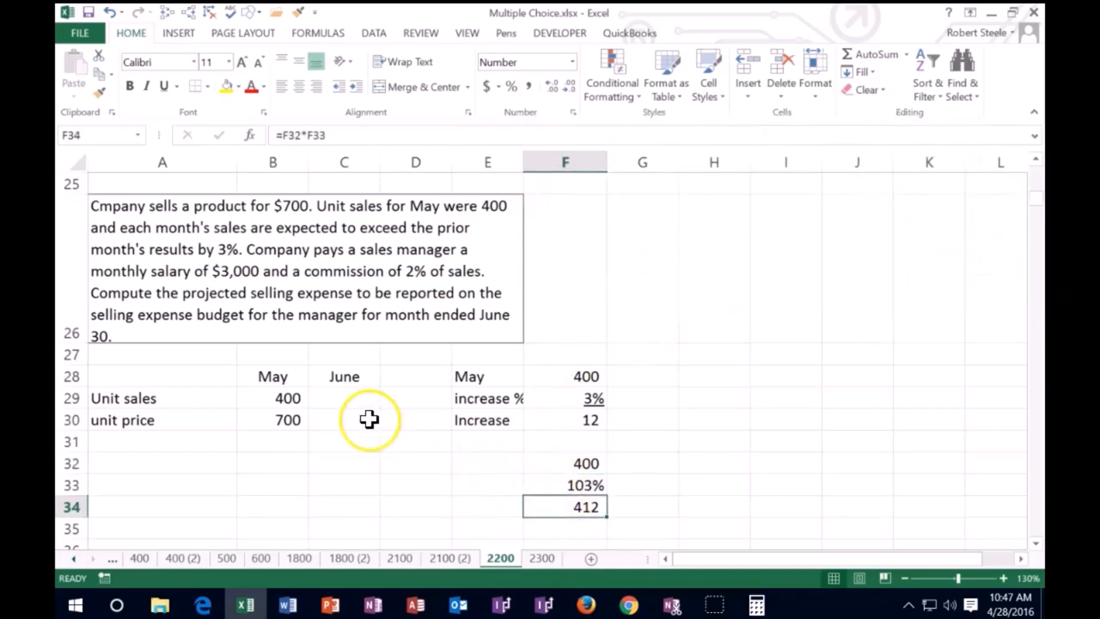
left_click(344, 398)
type("=B29*")
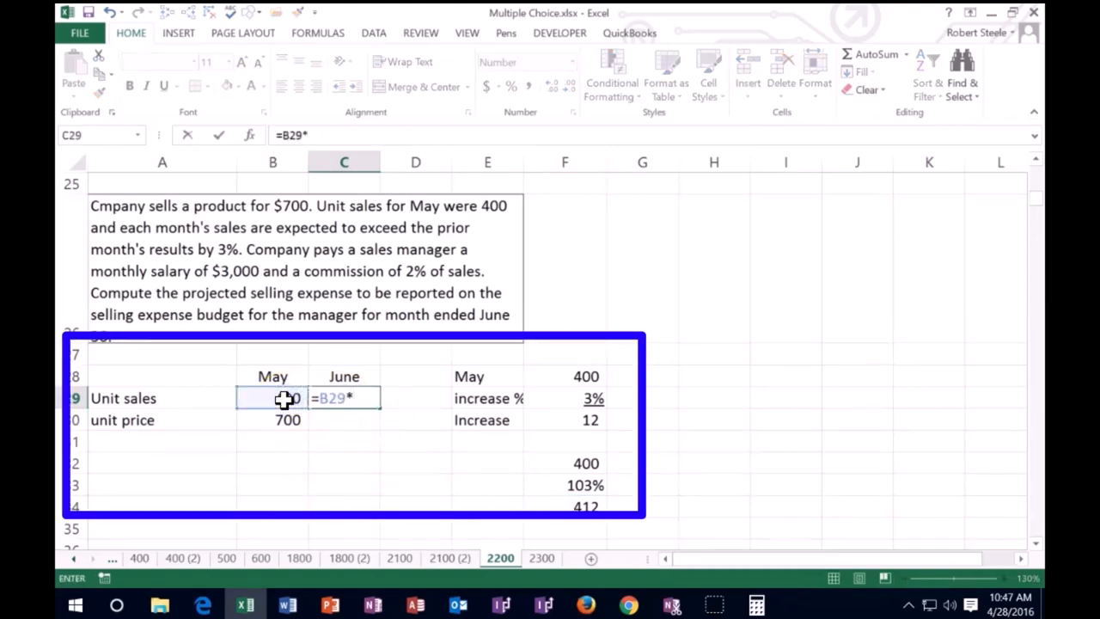
Enter June unit sales as 1.03 times May (412) and a 700 unit price
type("1.03")
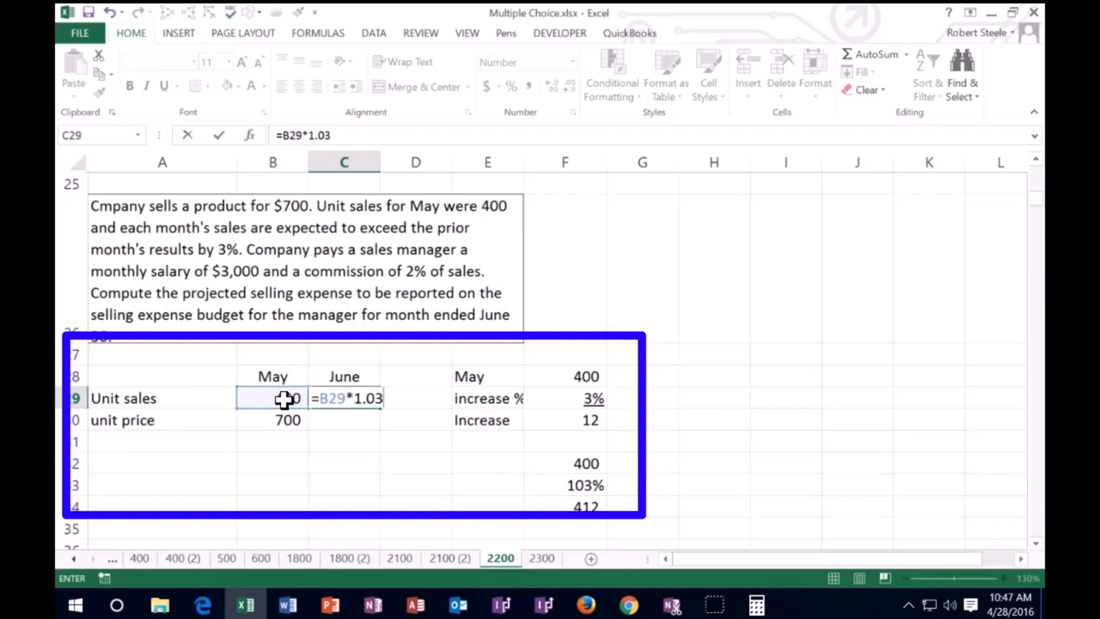
key("Enter")
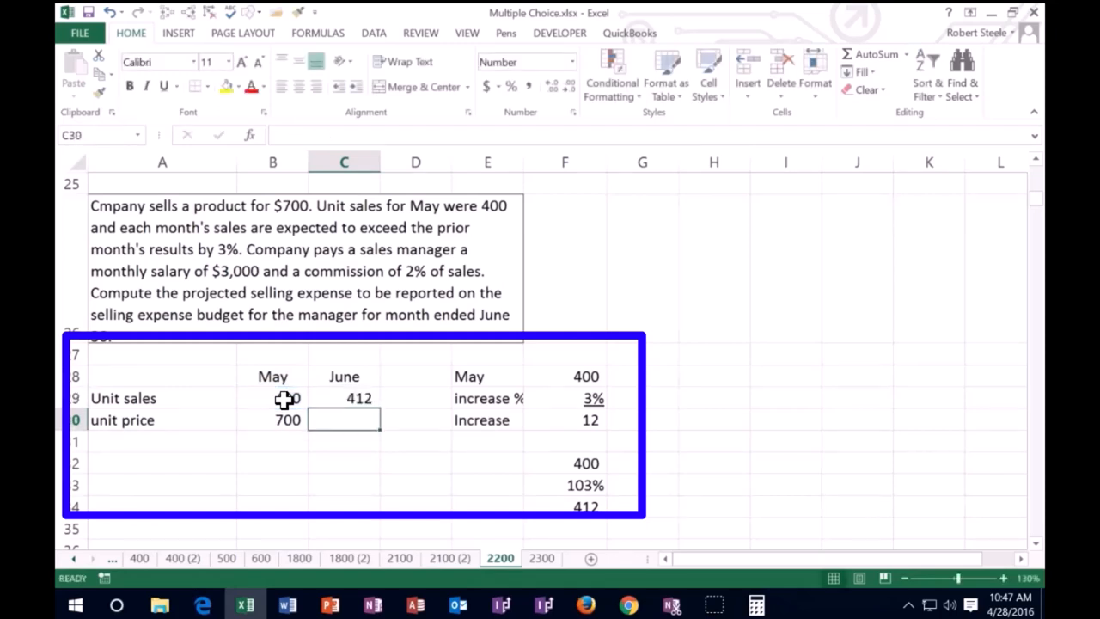
type("700")
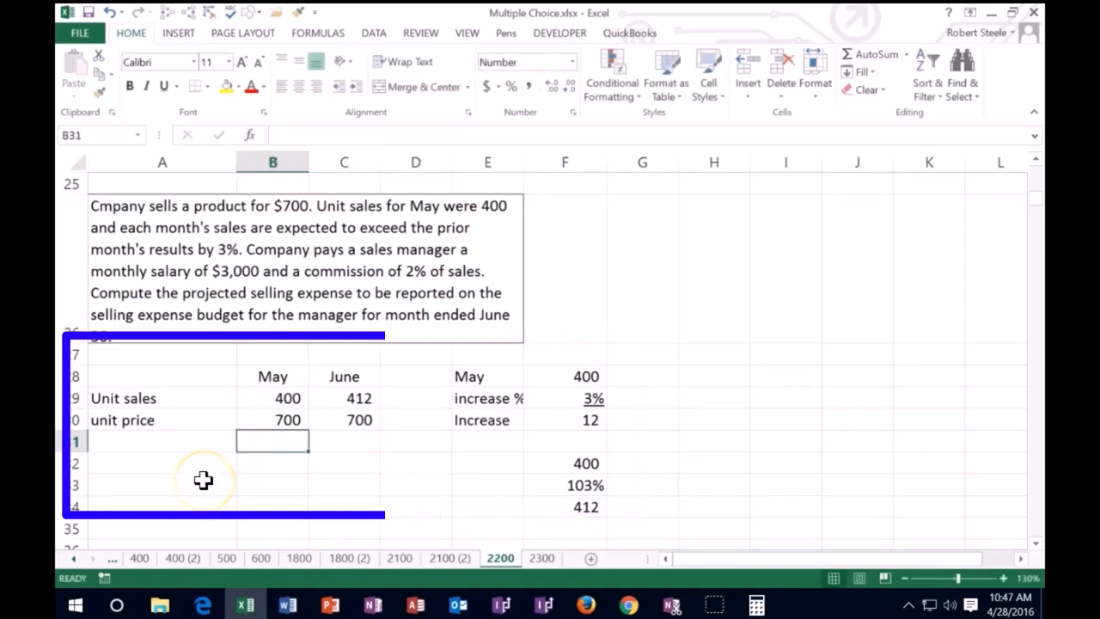
Calculate sales as units times price: 280,000 for May and 288,400 for June
type("=")
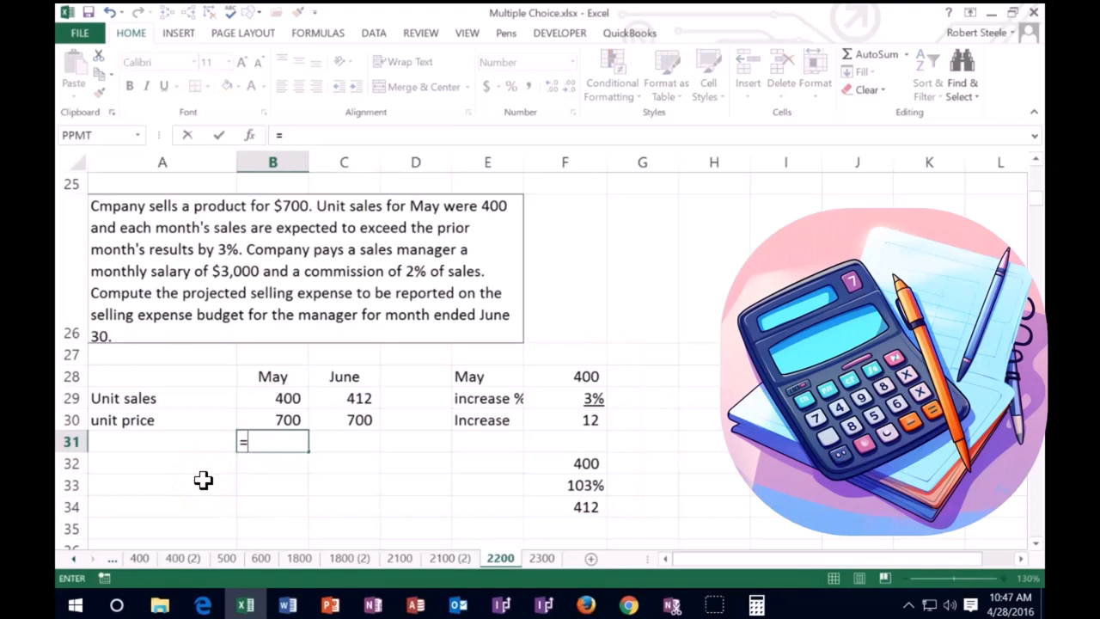
left_click(272, 376)
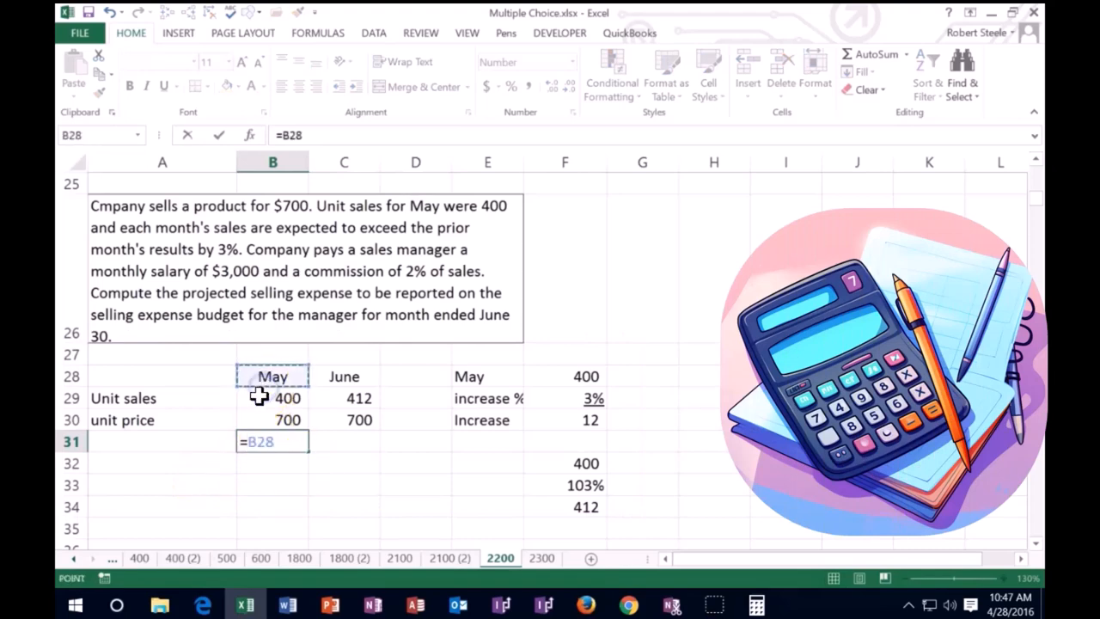
left_click(273, 398)
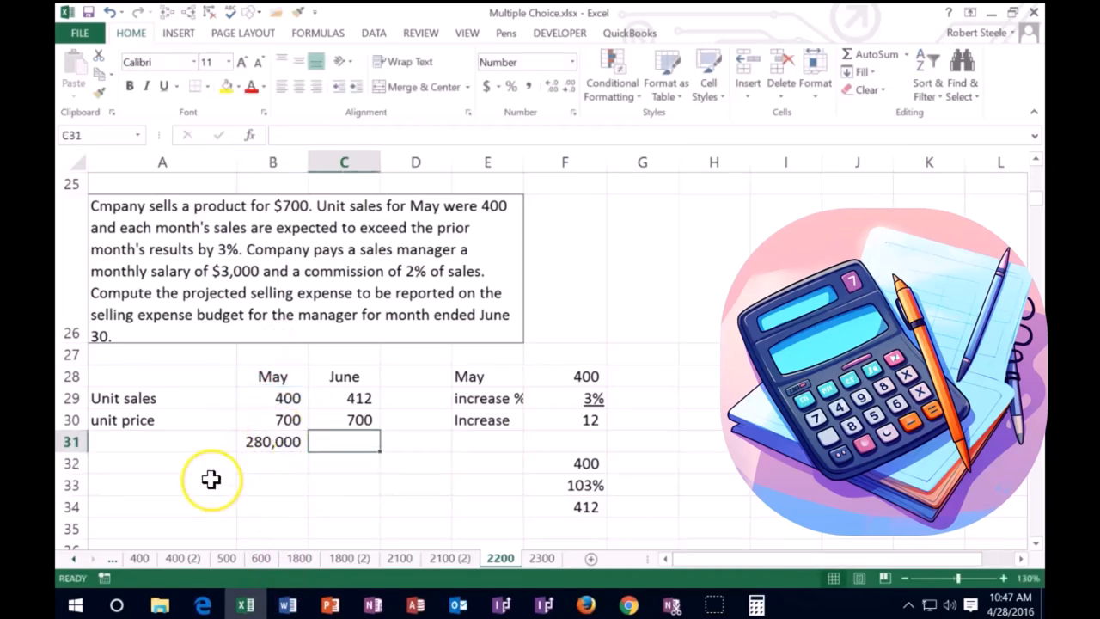
type("=")
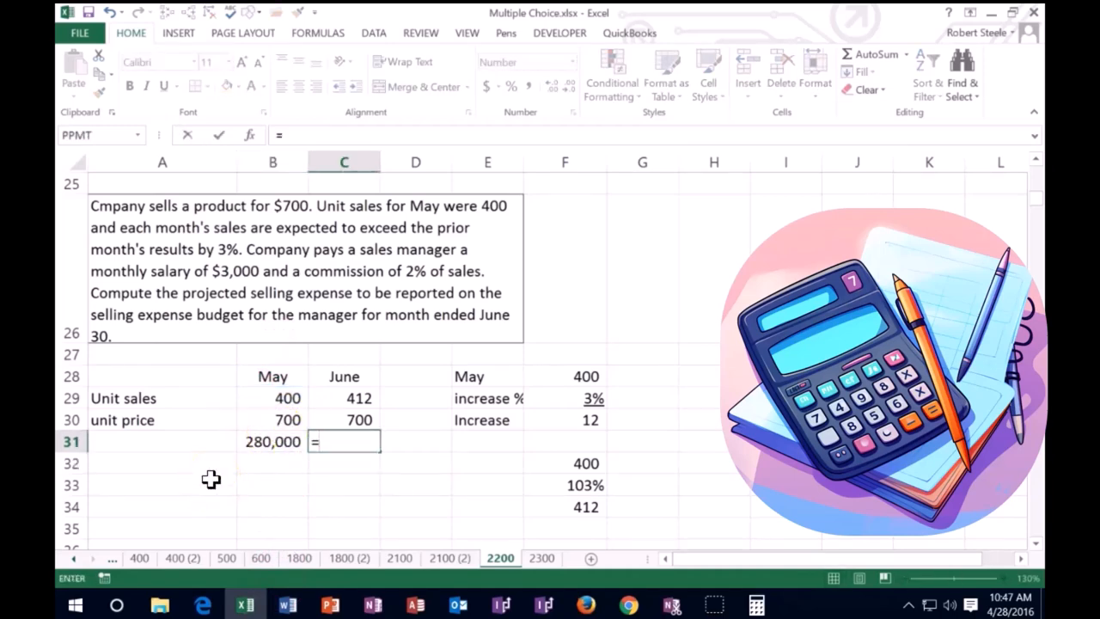
left_click(344, 398)
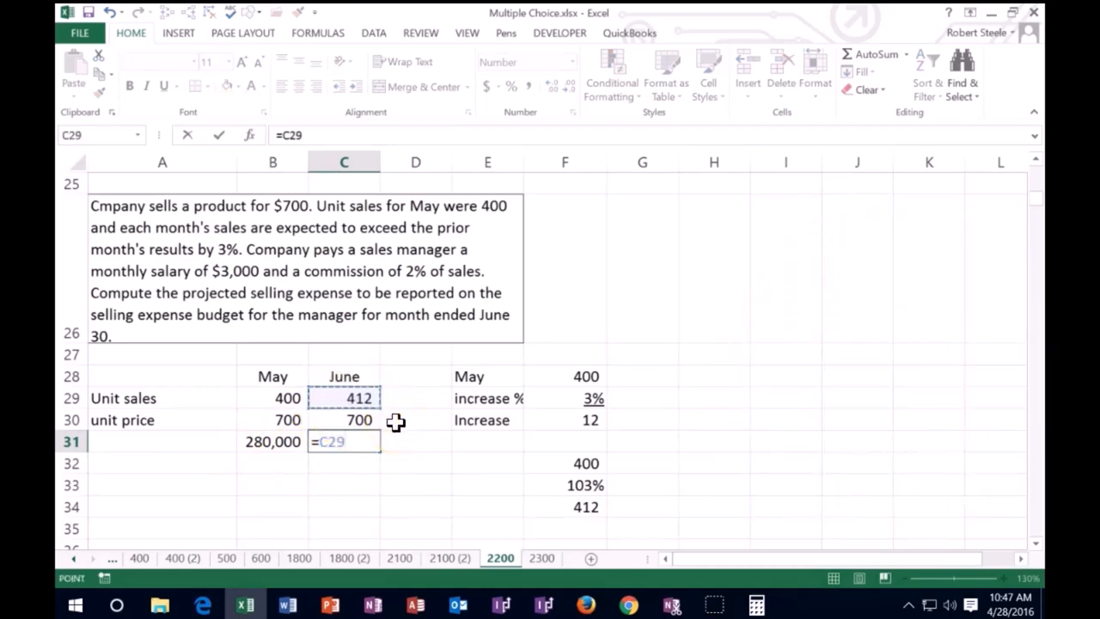
left_click(343, 420)
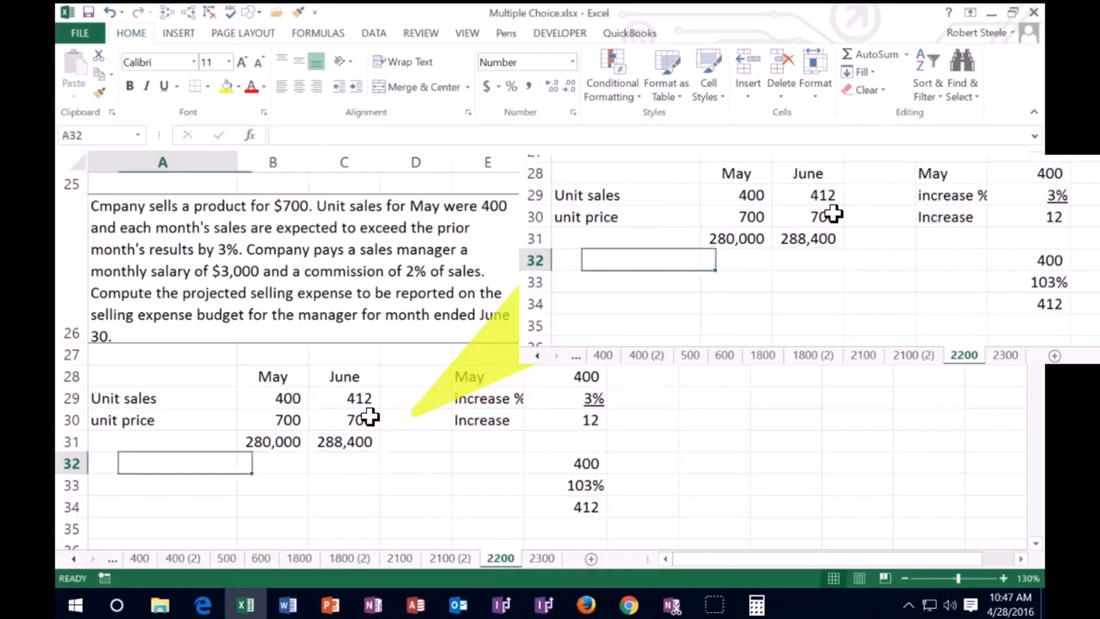
Label the Sales row and add a 2% June commission rate in C33
type("Sales")
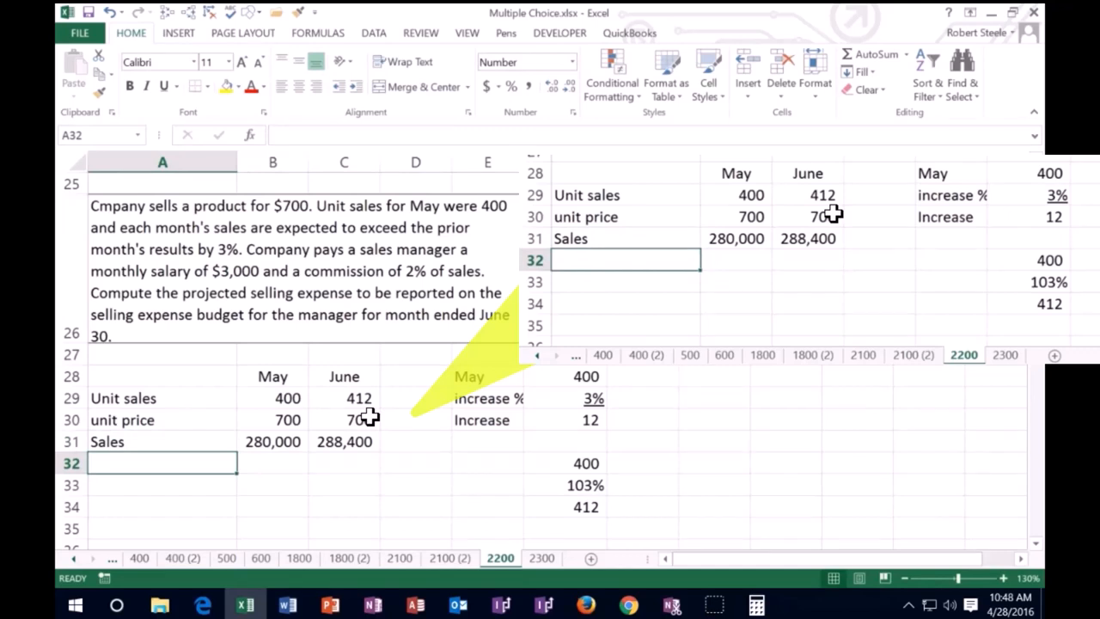
key("Down")
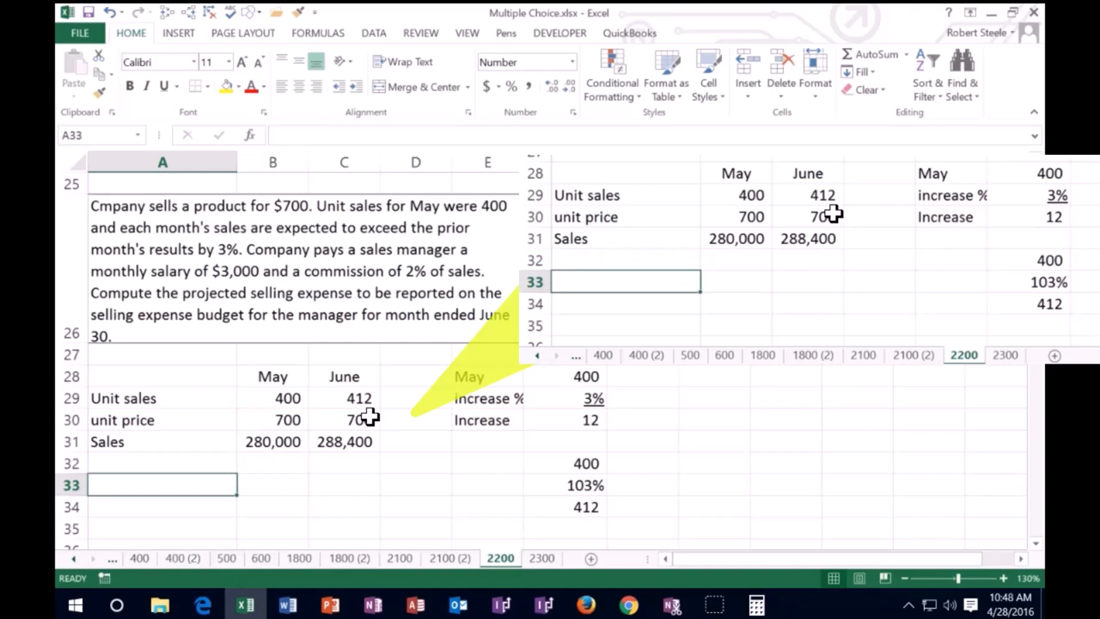
type("Commission rate")
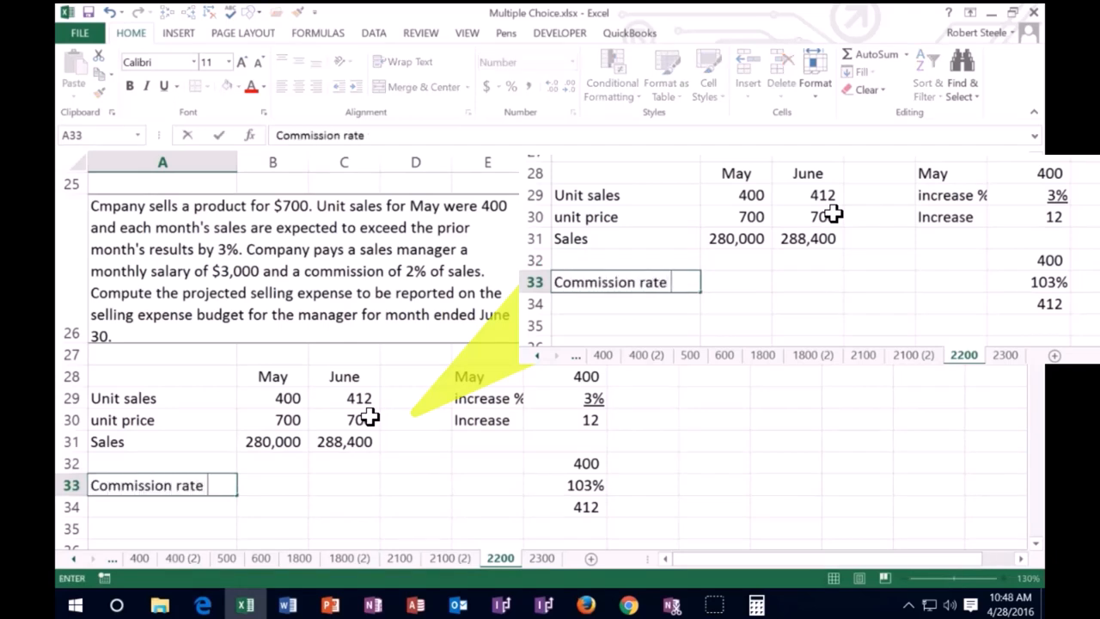
left_click(343, 485)
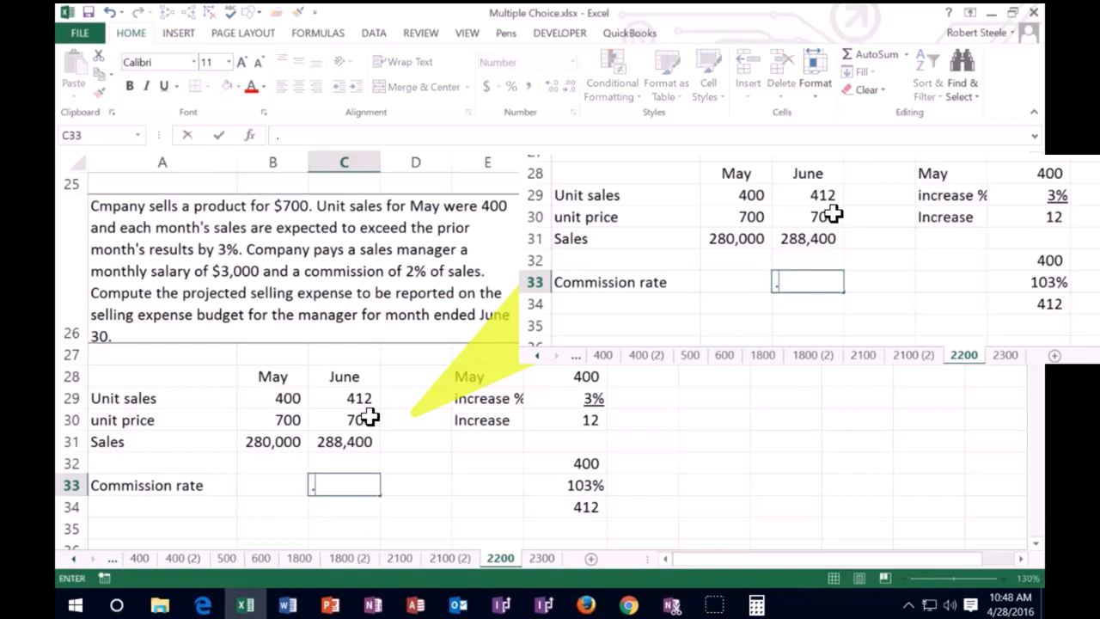
type(".02")
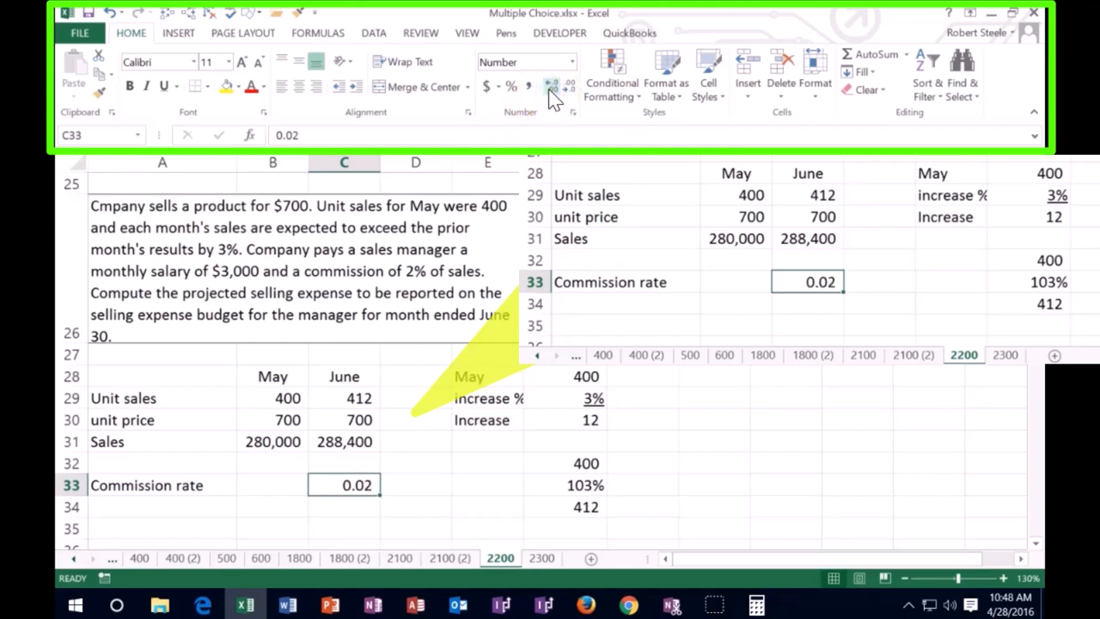
mouse_move(512, 86)
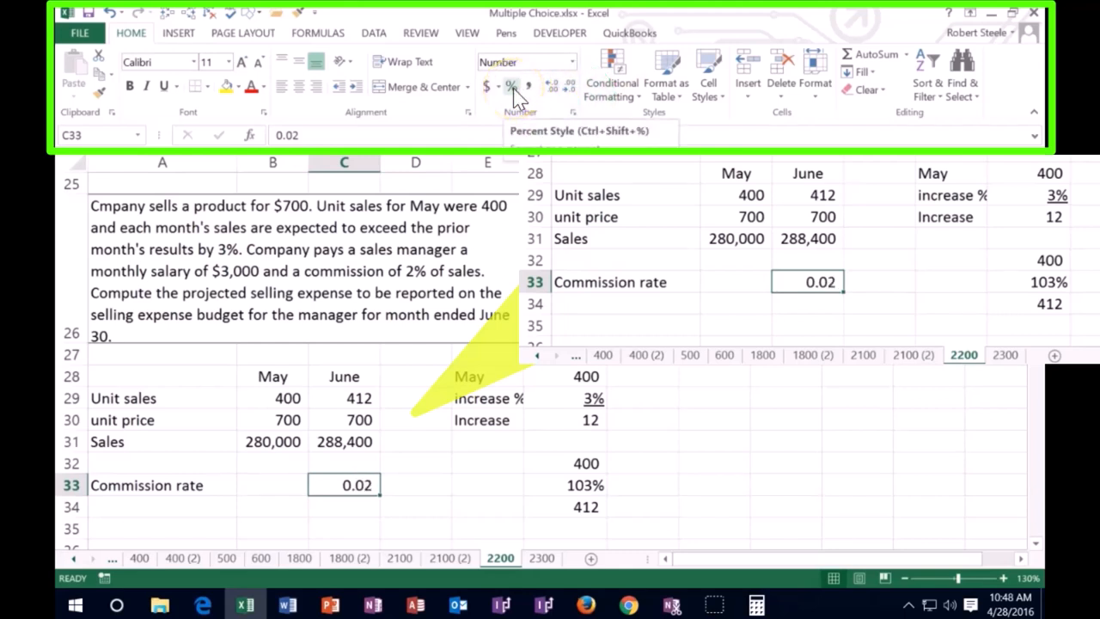
left_click(512, 86)
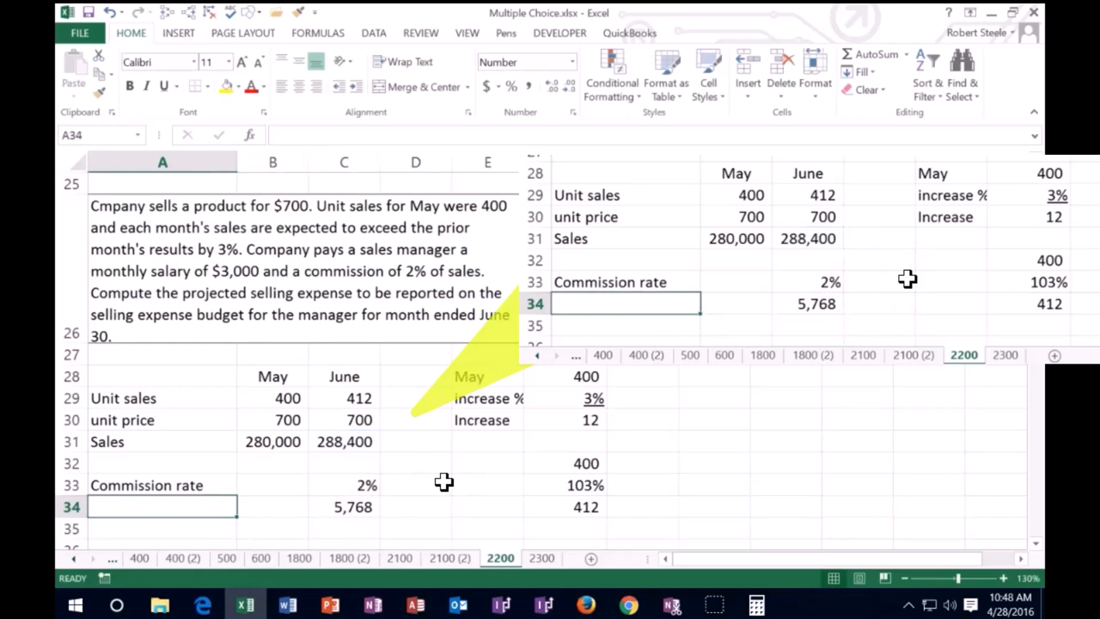
Label the Commission and Salary rows, enter June salary 3,000, and begin the total formula
type("Commission rate")
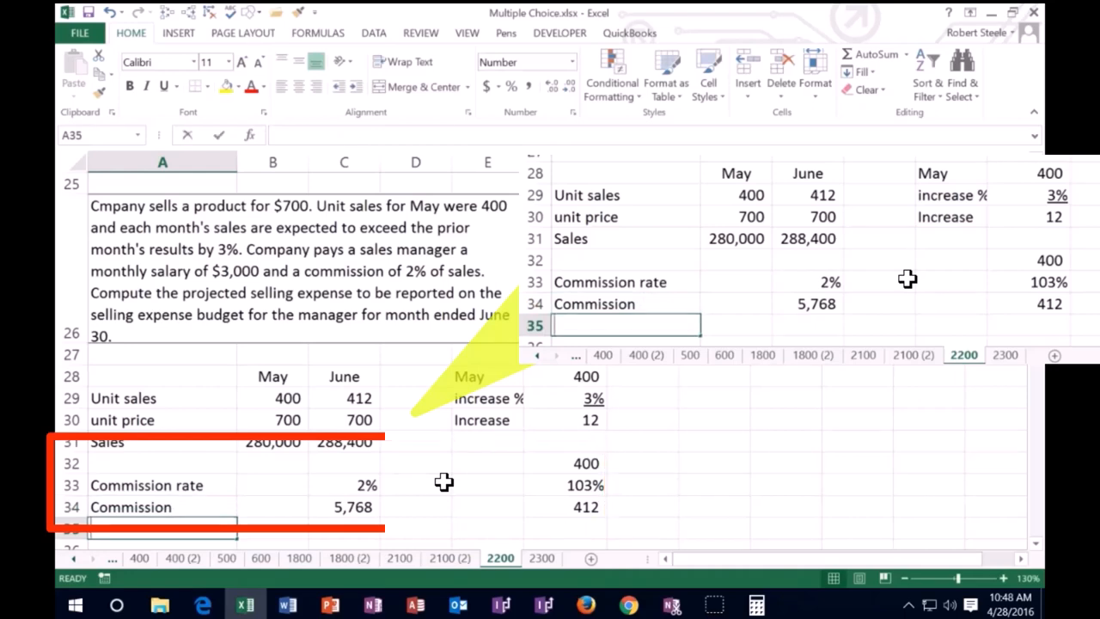
type("Salary")
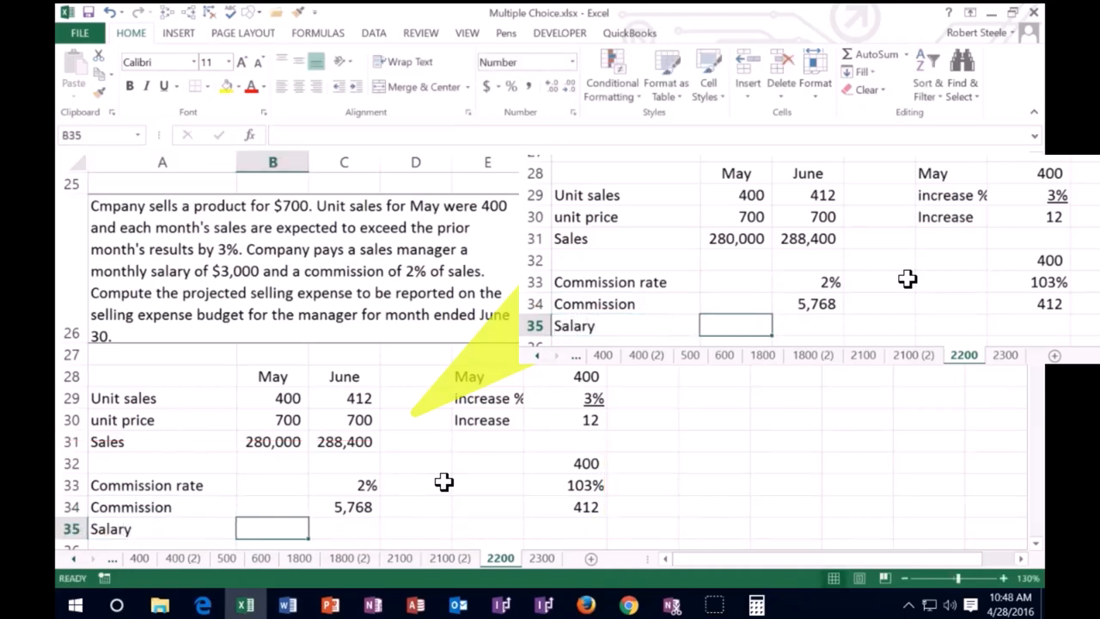
left_click(344, 529)
type("=")
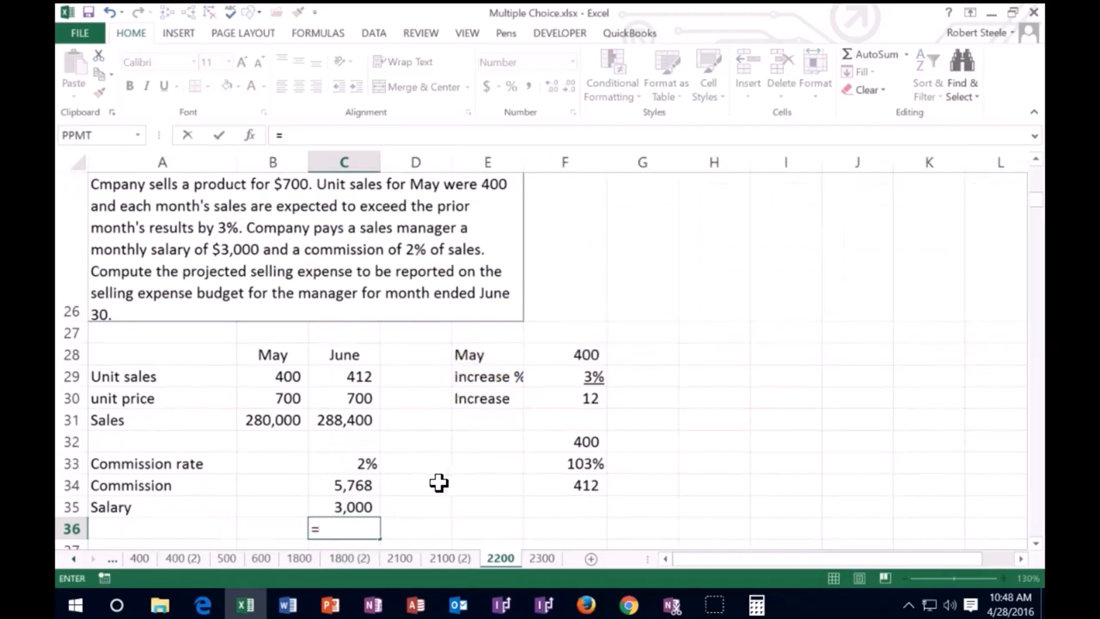
left_click(344, 485)
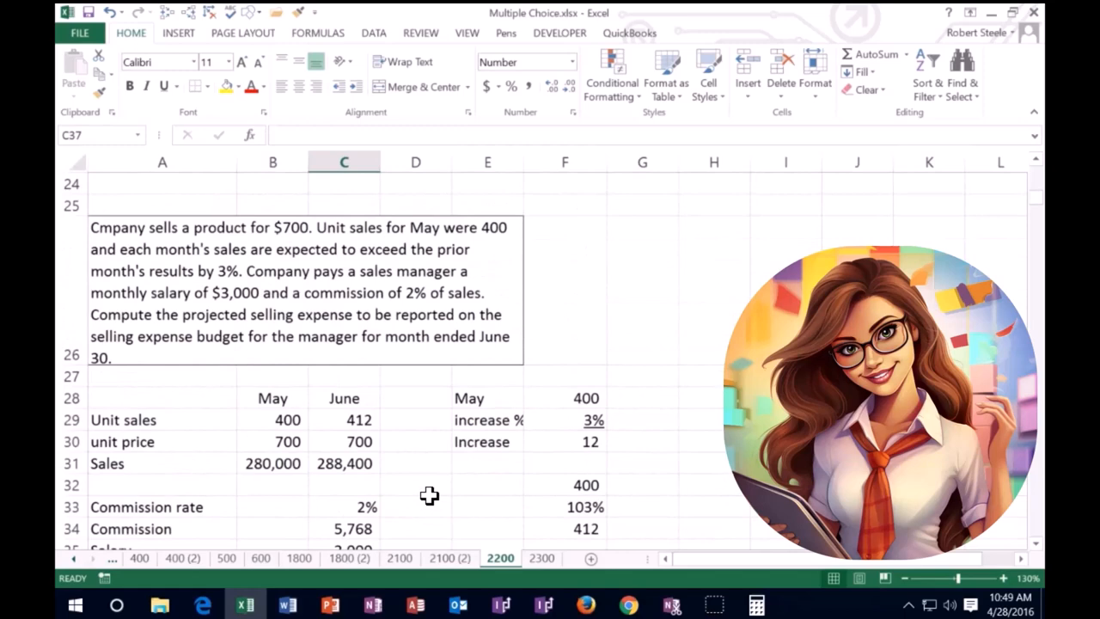
mouse_move(936, 579)
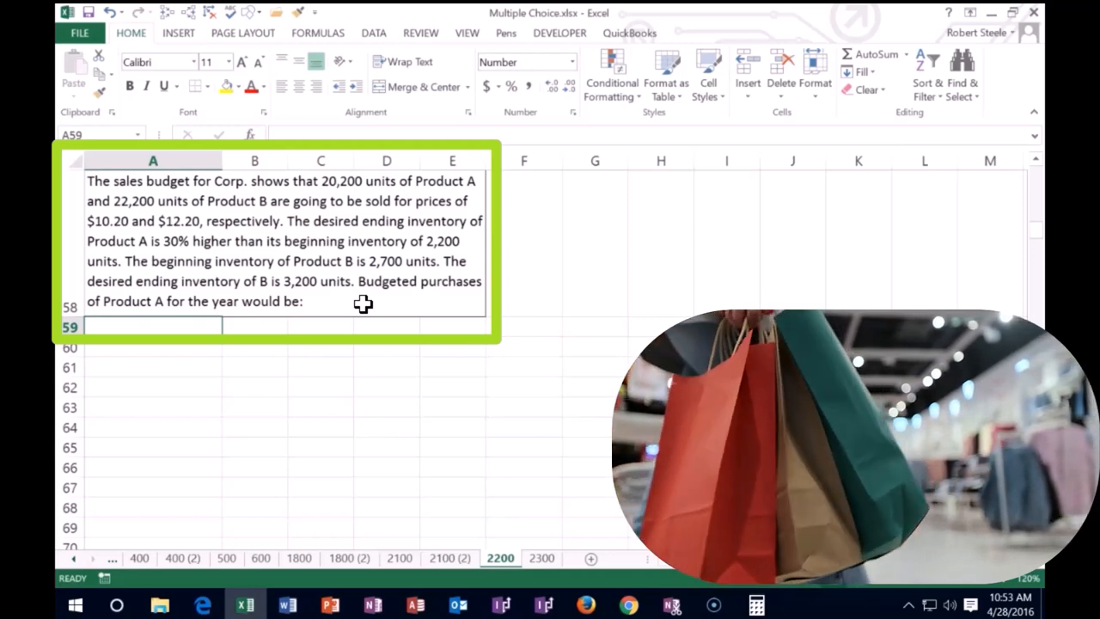
Select cell A60 beneath the Product A budgeted purchases problem
left_click(183, 351)
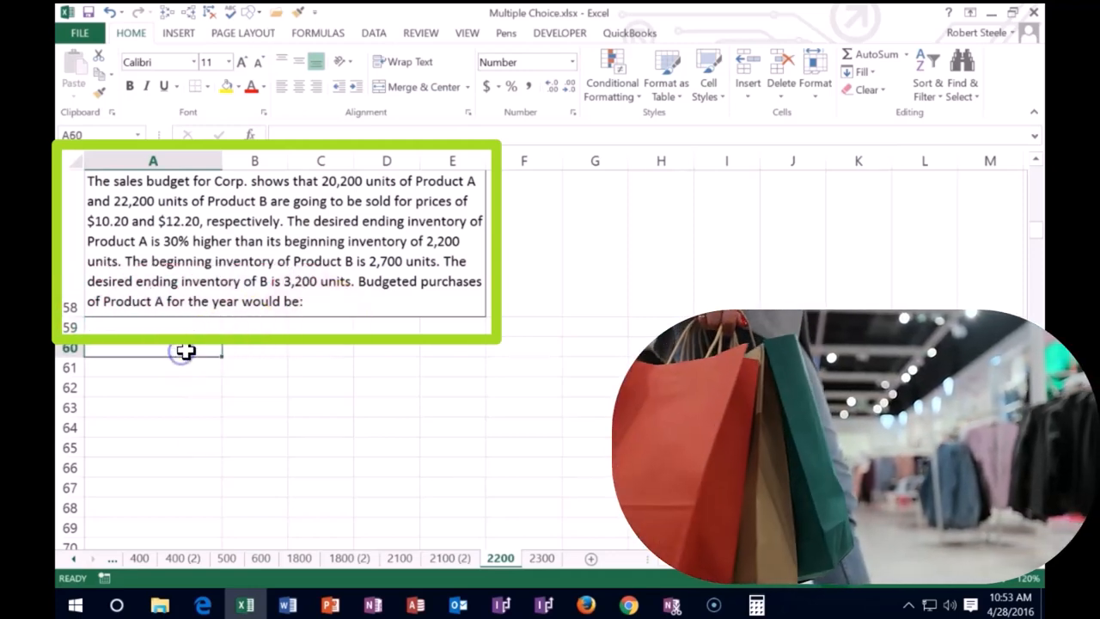